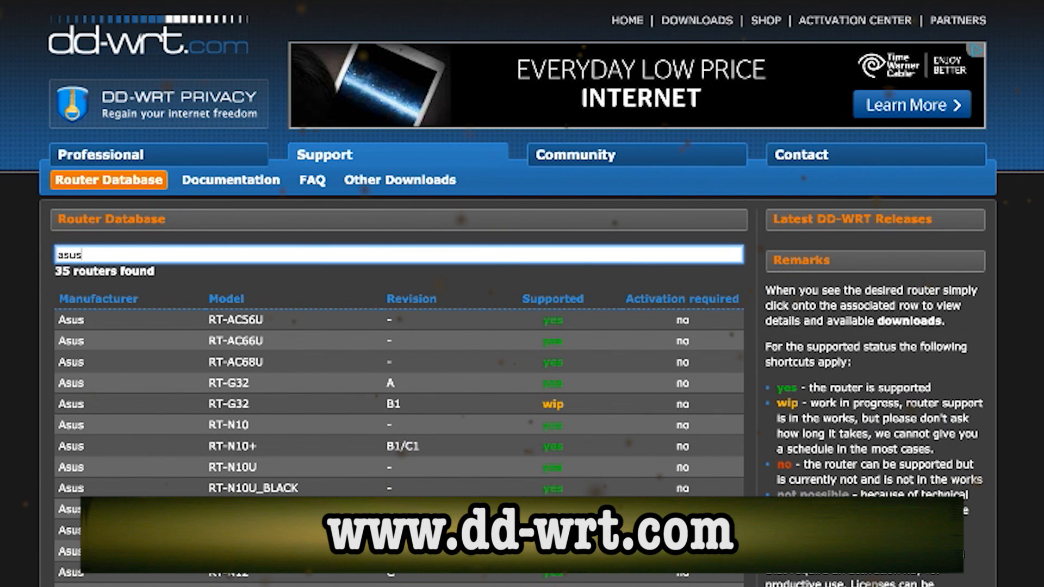
- Scroll the Asus results and open the WL520GU entry to confirm it is supported
scroll(down, 3)
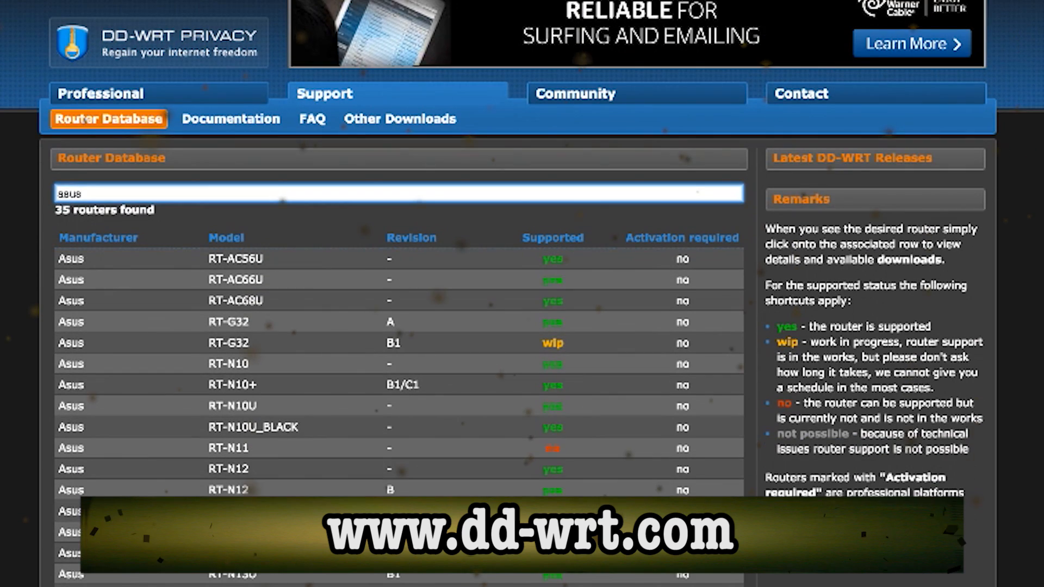
scroll(down, 3)
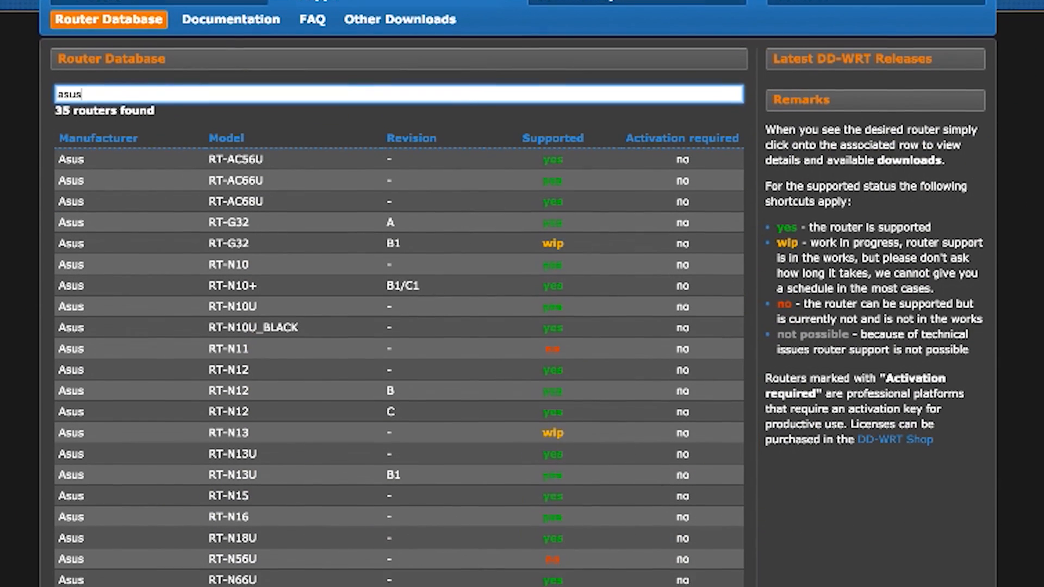
scroll(down, 3)
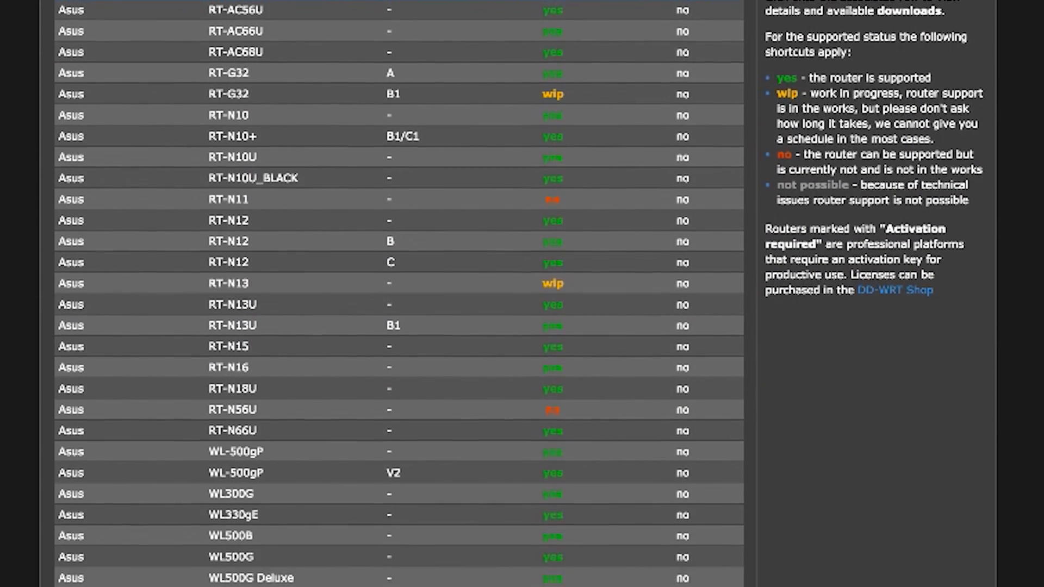
scroll(down, 3)
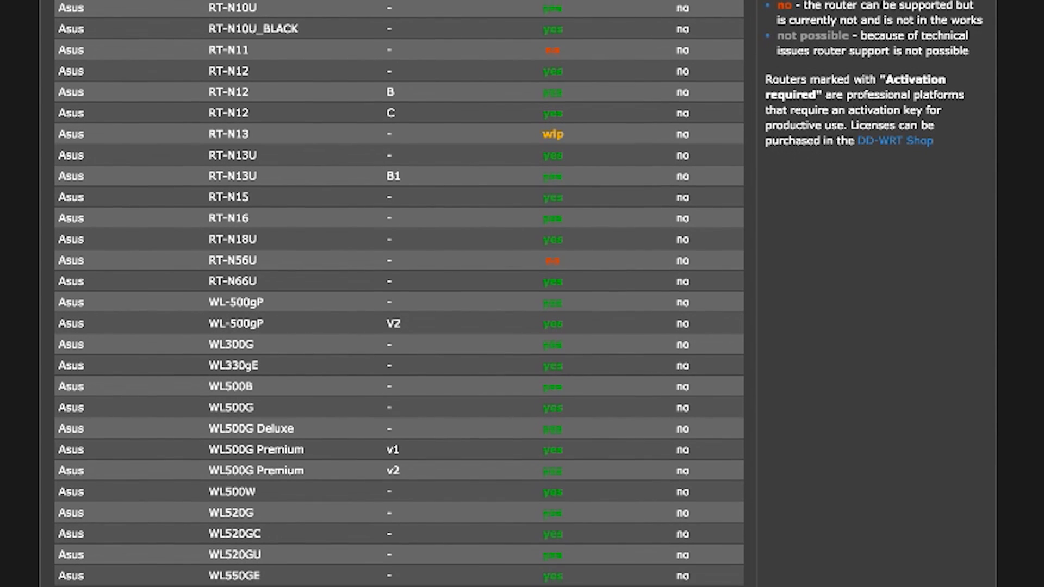
scroll(down, 3)
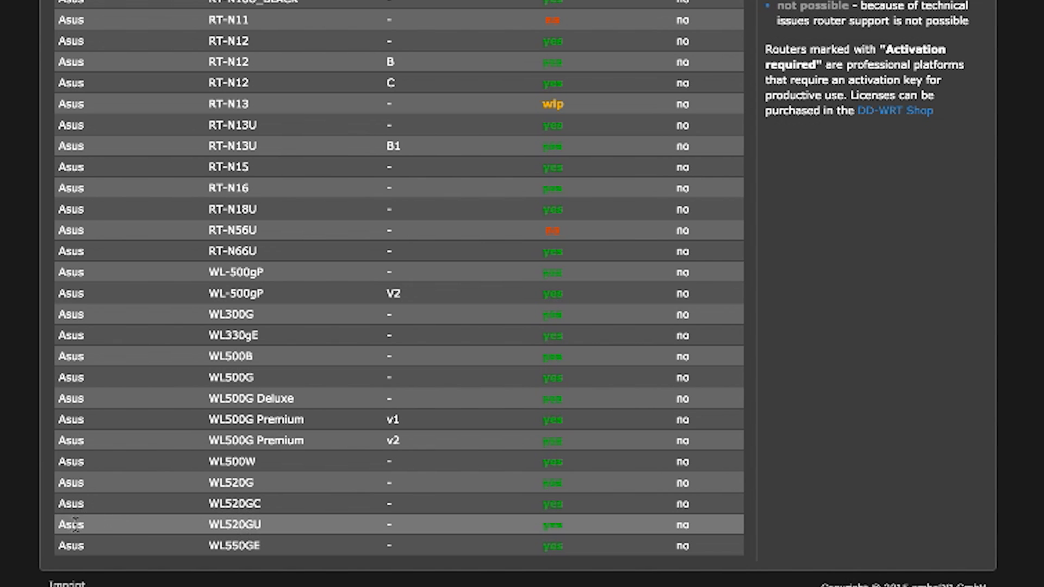
click(235, 524)
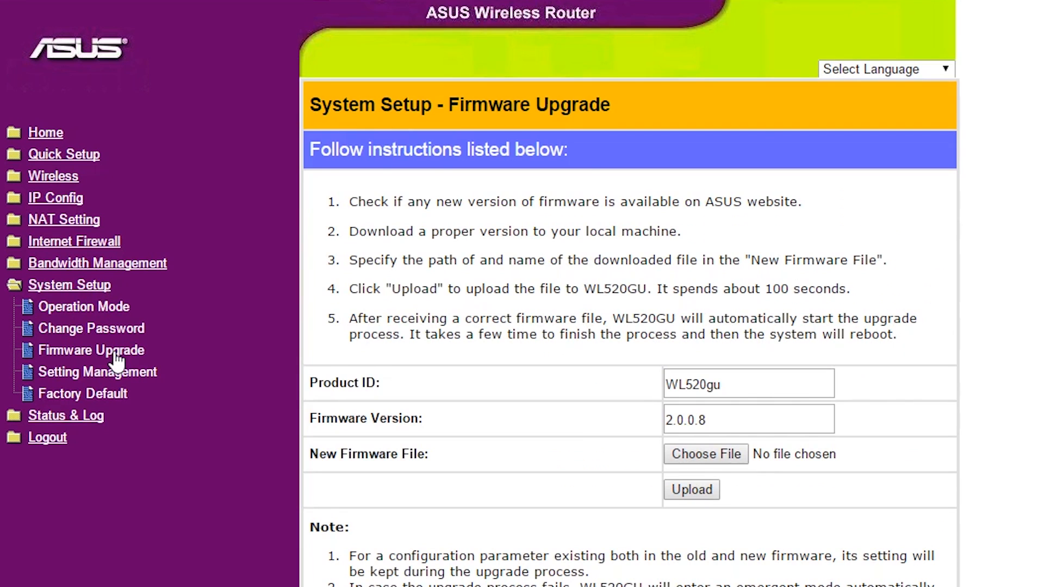
- Choose dd-wrt.v24_mini_asus.trx from disk and upload it to flash the router
click(705, 454)
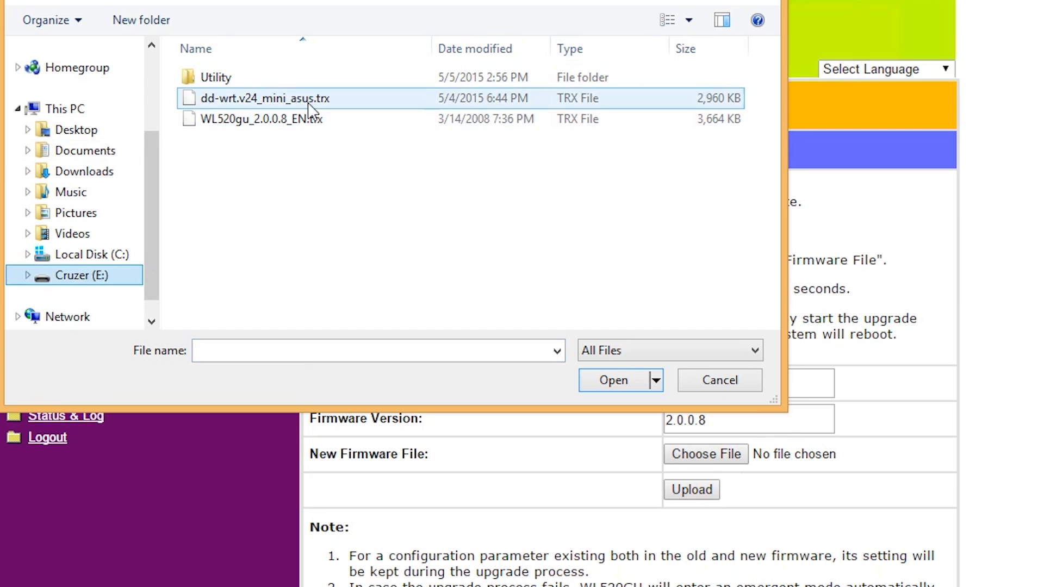
click(612, 379)
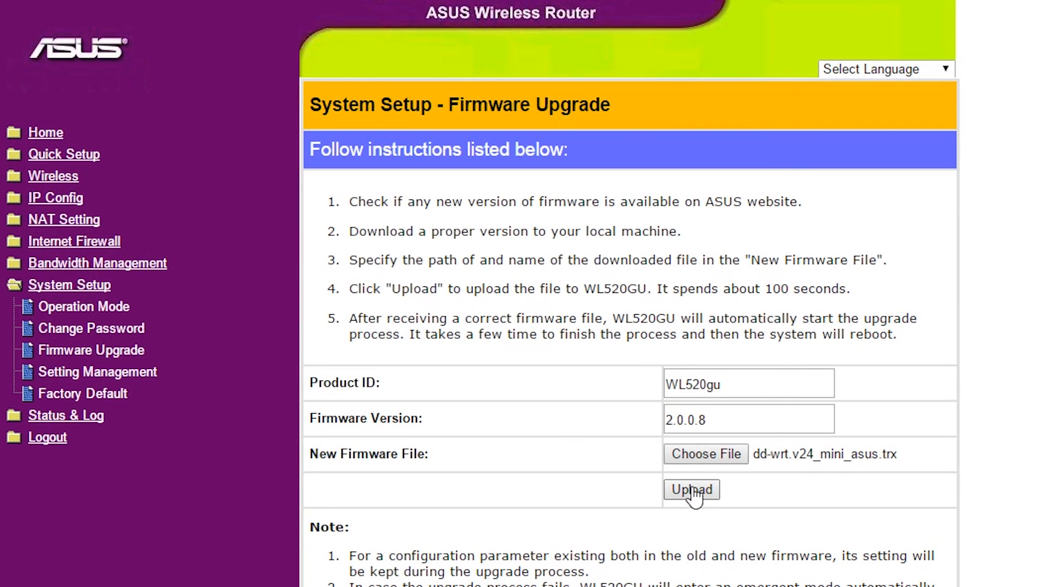
click(691, 491)
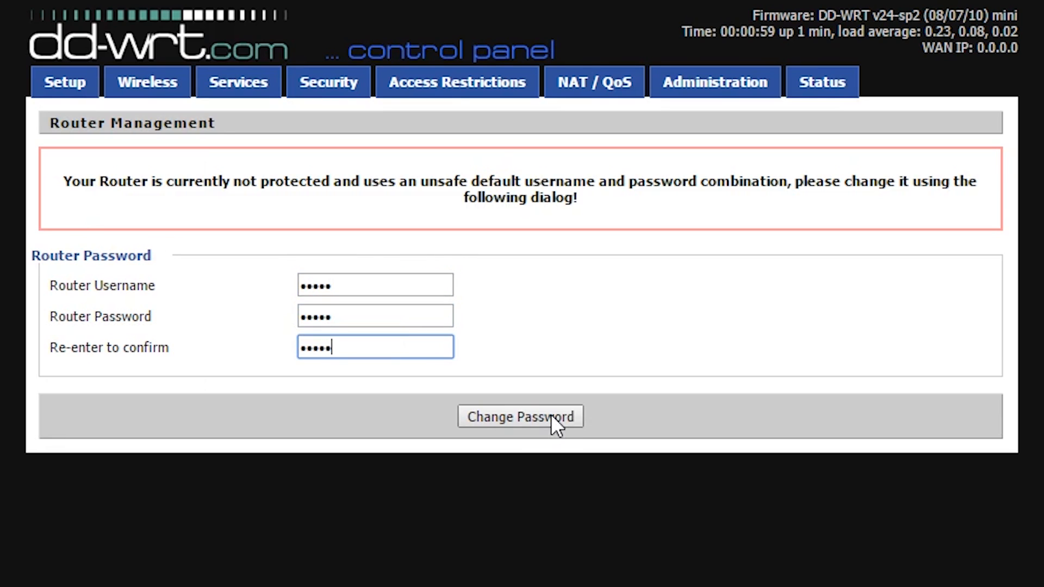
- Save the new router username and password, then go to the Wireless settings
click(520, 417)
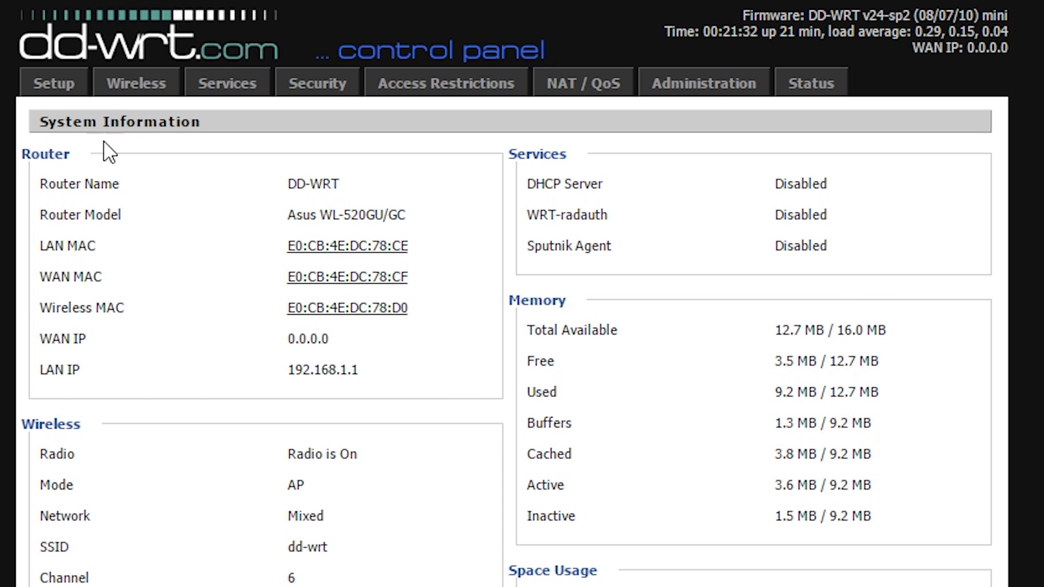
click(136, 83)
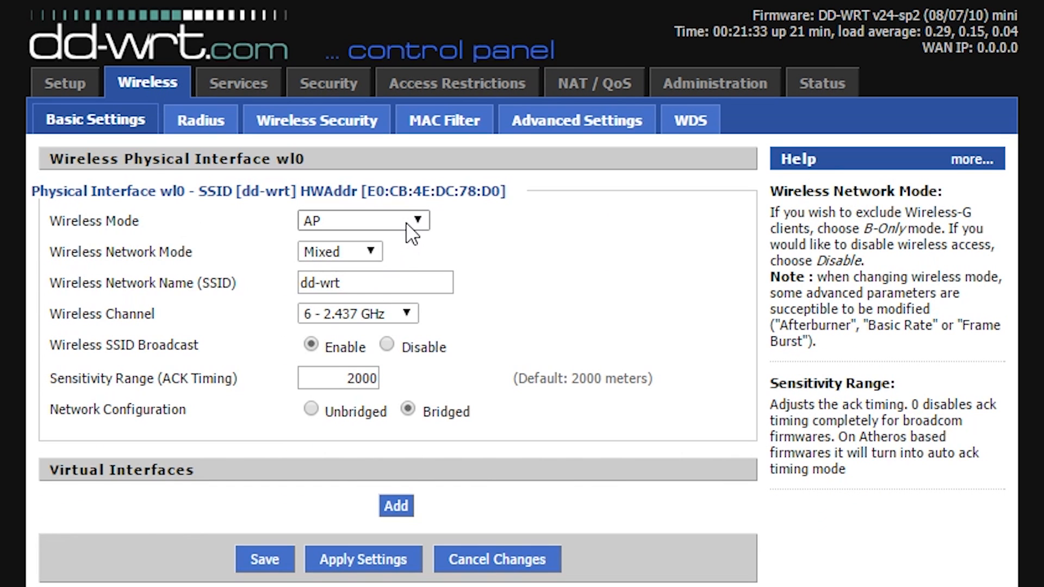
- Set Wireless Mode to Repeater with SSID gigafide, keep it Bridged, and save
click(363, 221)
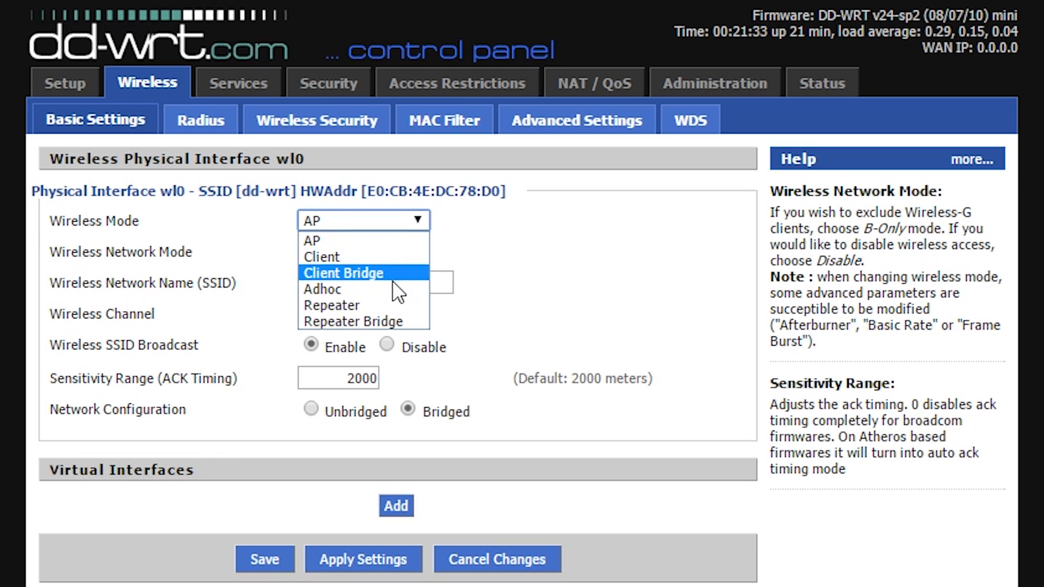
click(331, 304)
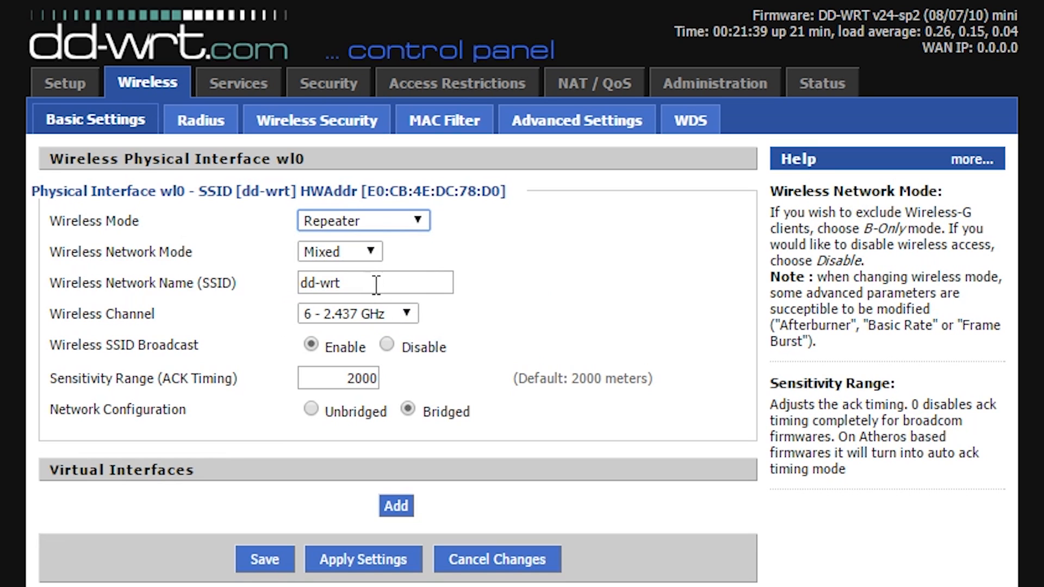
text(gigafi)
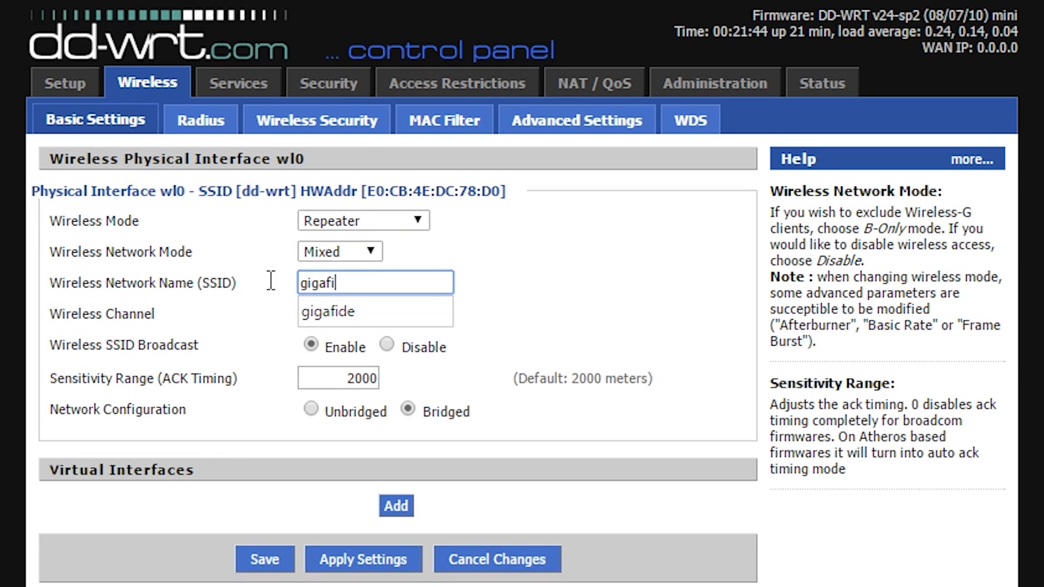
text(de)
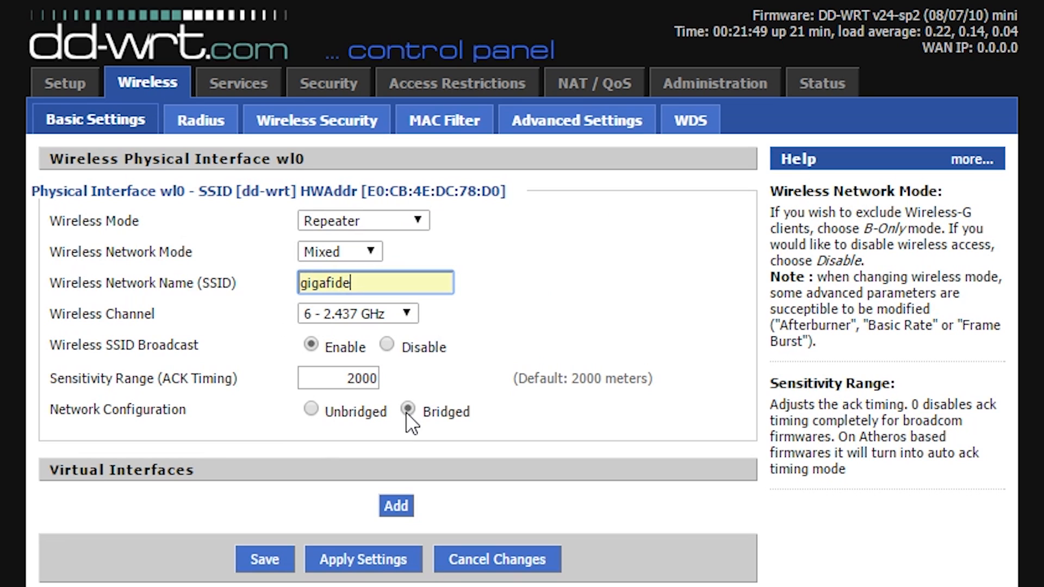
click(264, 559)
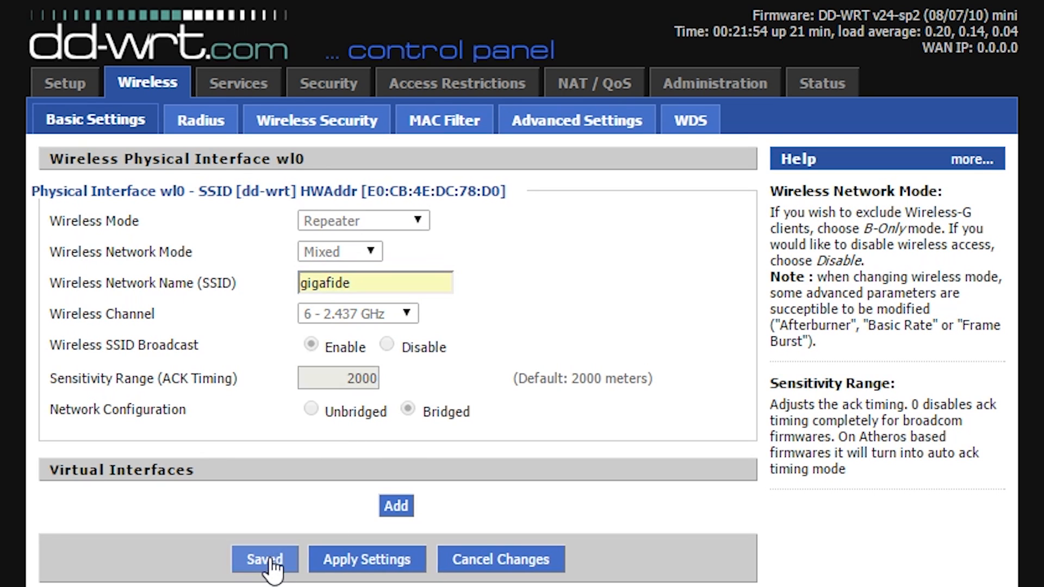
click(263, 560)
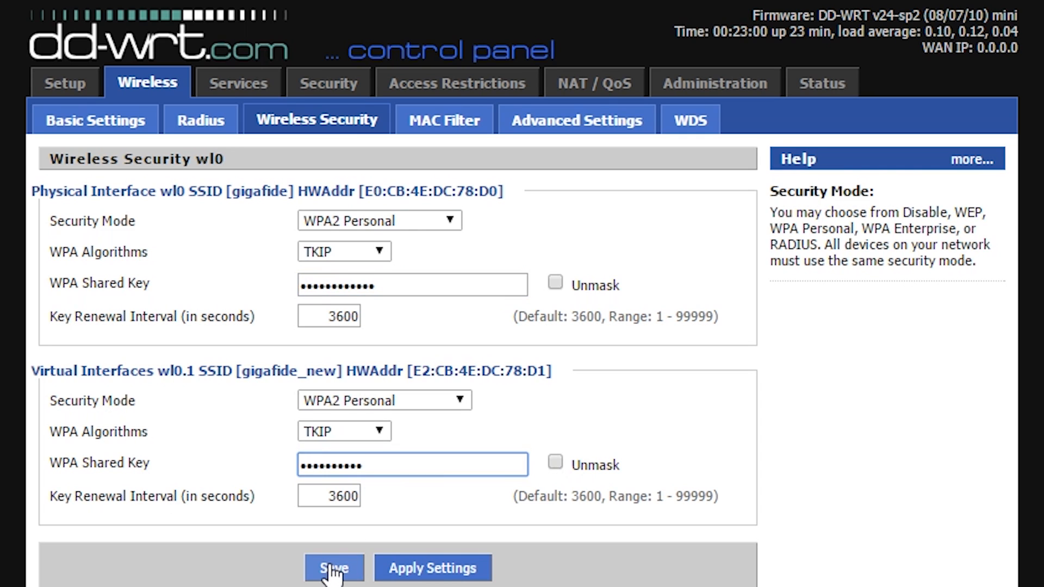
- Save WPA2 Personal / TKIP security with shared keys for wl0 and wl0.1
click(334, 568)
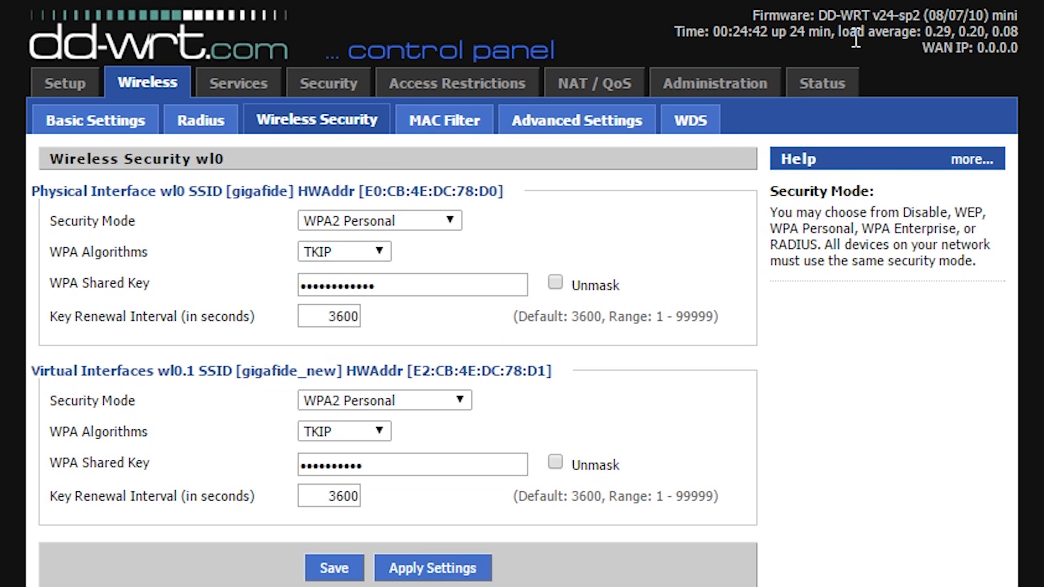
- Run a Site Survey from Status > Wireless and join gigafide as a client
click(810, 81)
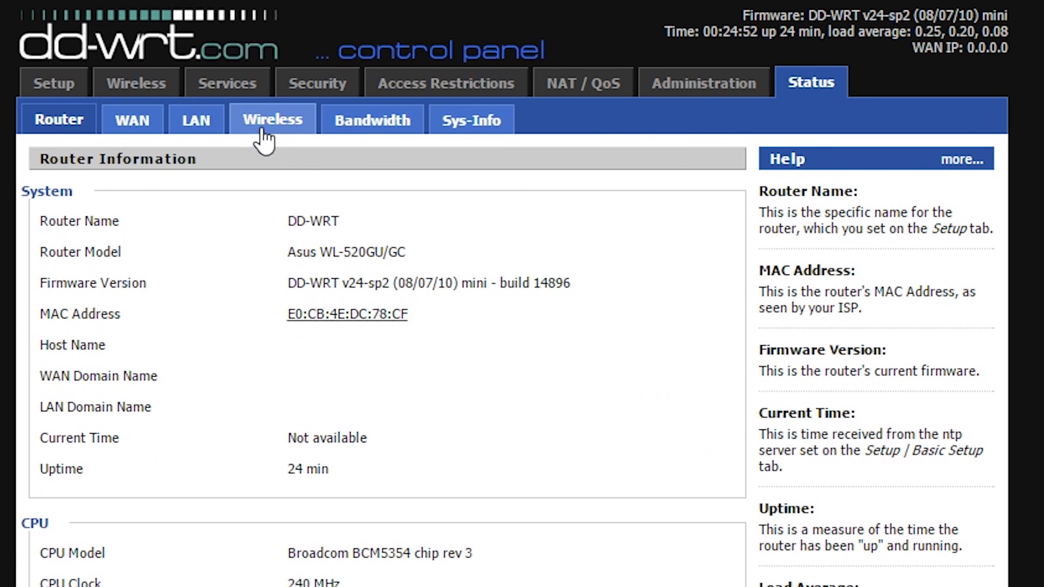
click(271, 120)
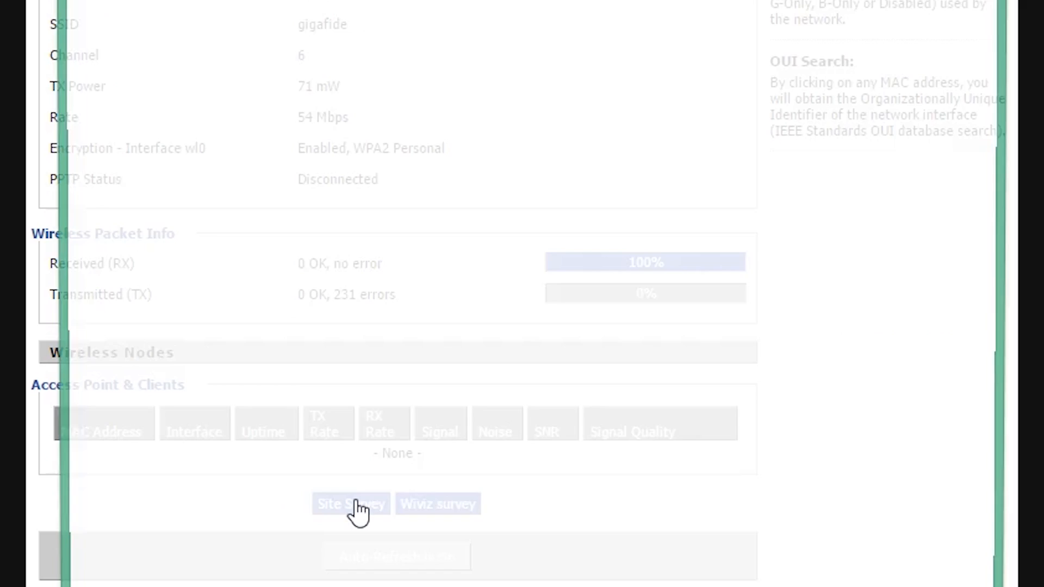
click(350, 504)
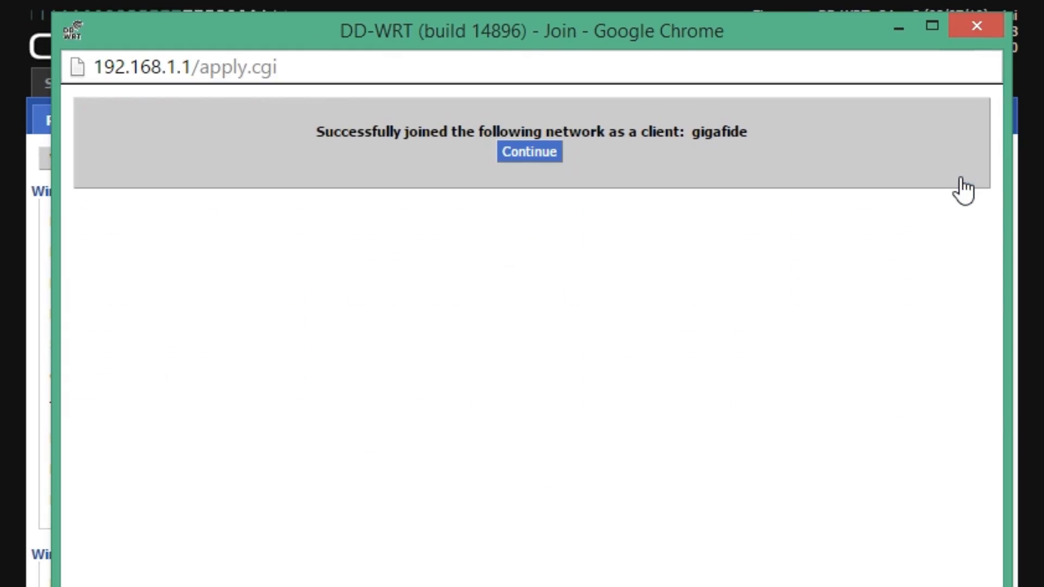
click(528, 153)
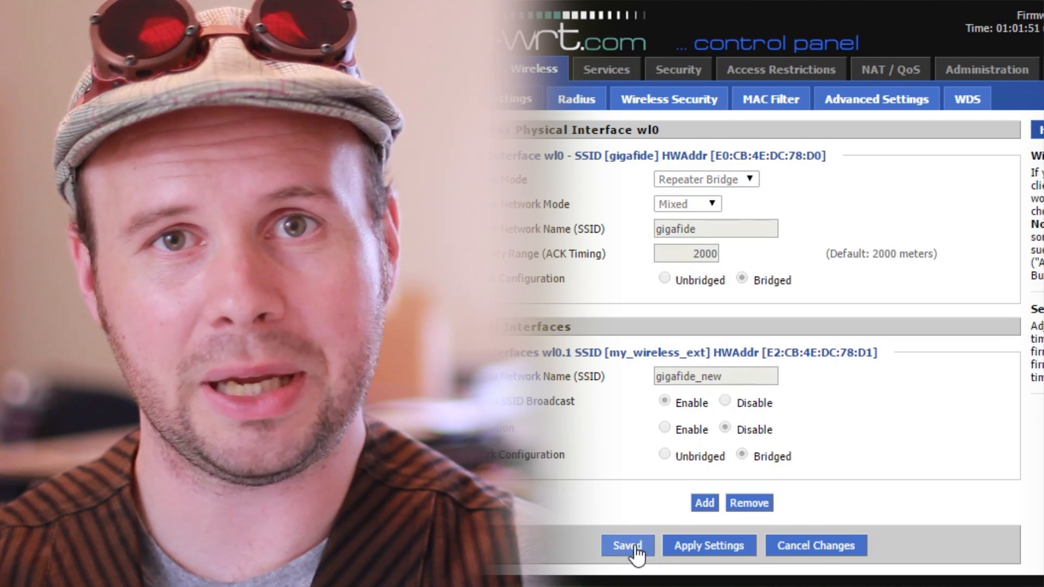
- Save the Repeater Bridge settings and apply them to the router
click(626, 545)
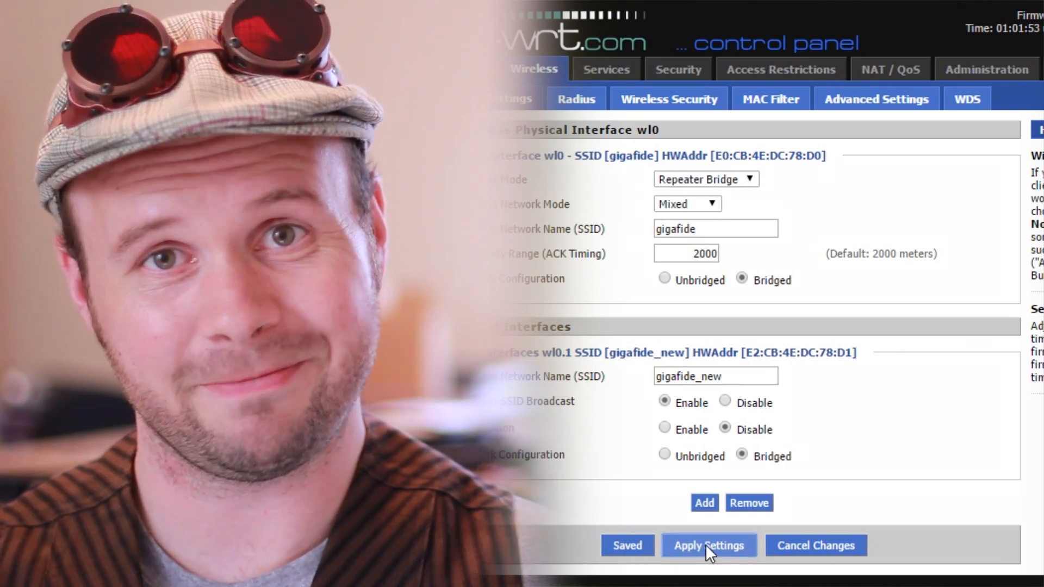
click(708, 545)
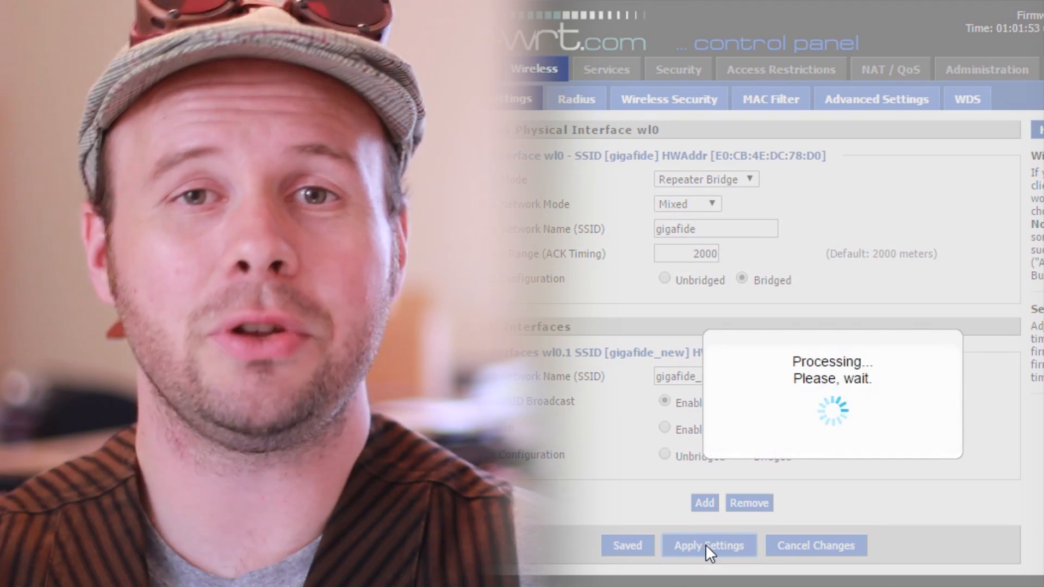